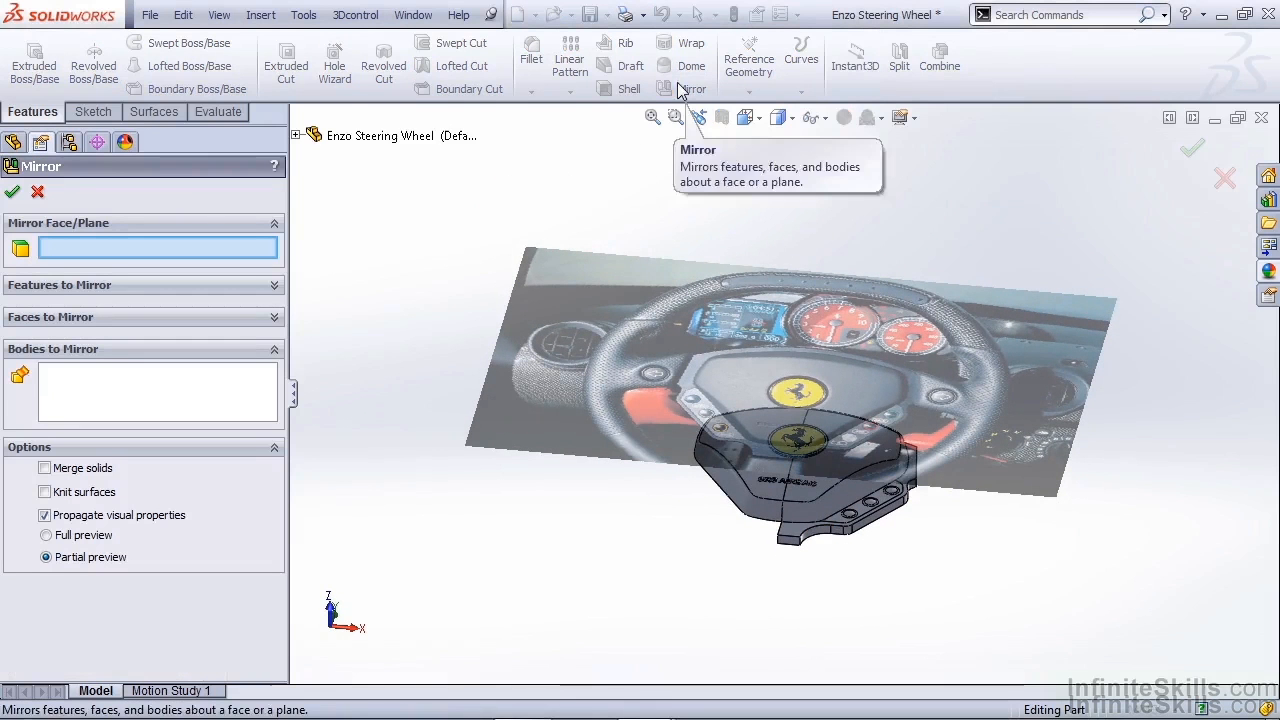
Step: Mirror the Button Base body about the Right Plane with Merge solids enabled
left_click(392, 296)
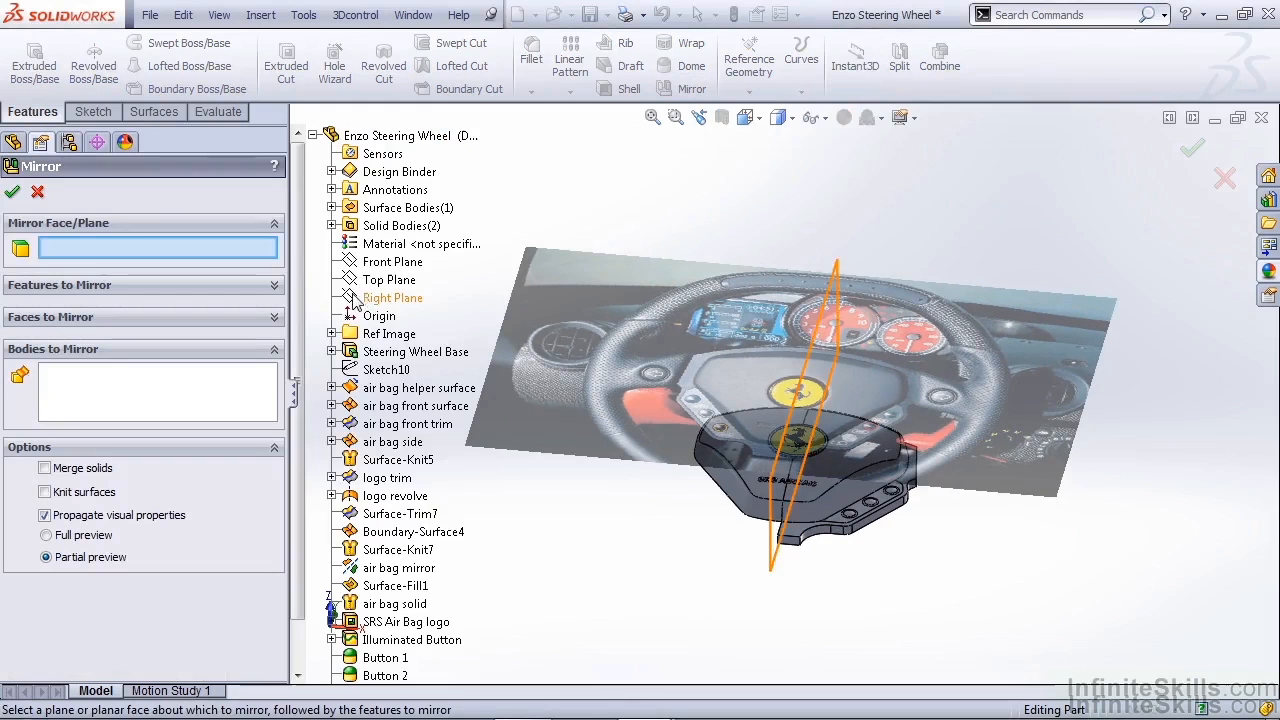
left_click(392, 296)
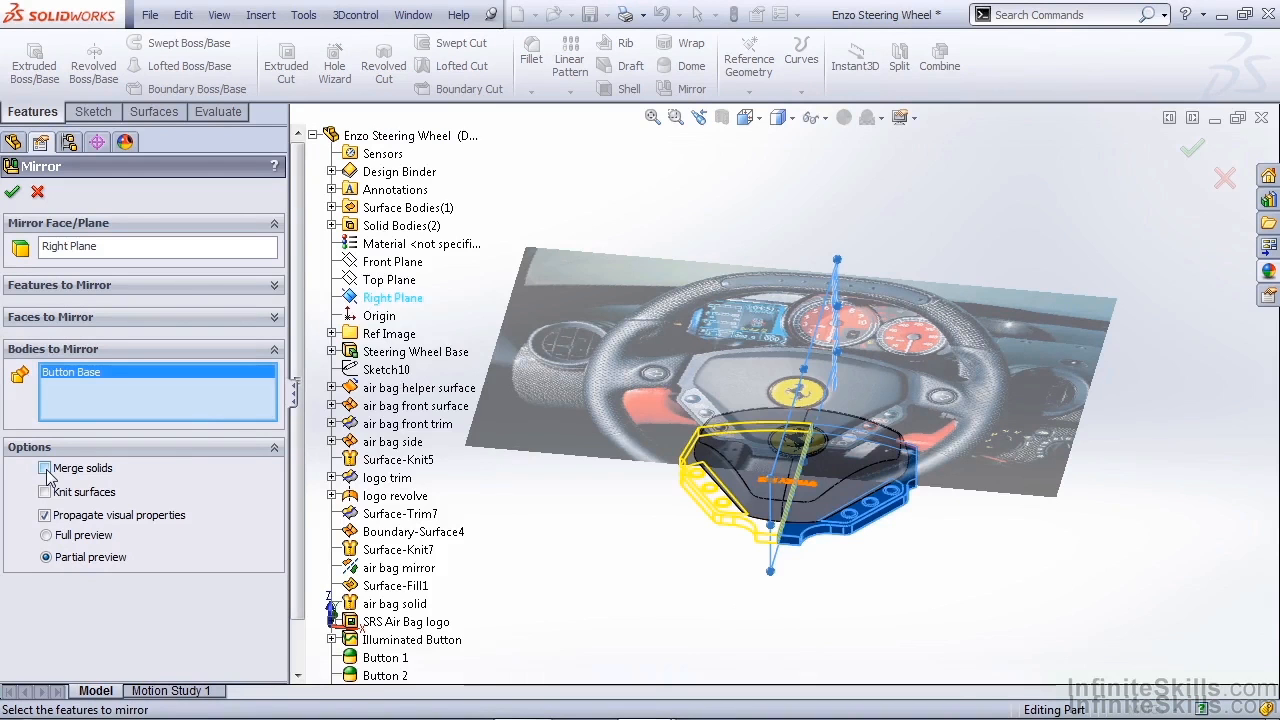
left_click(44, 468)
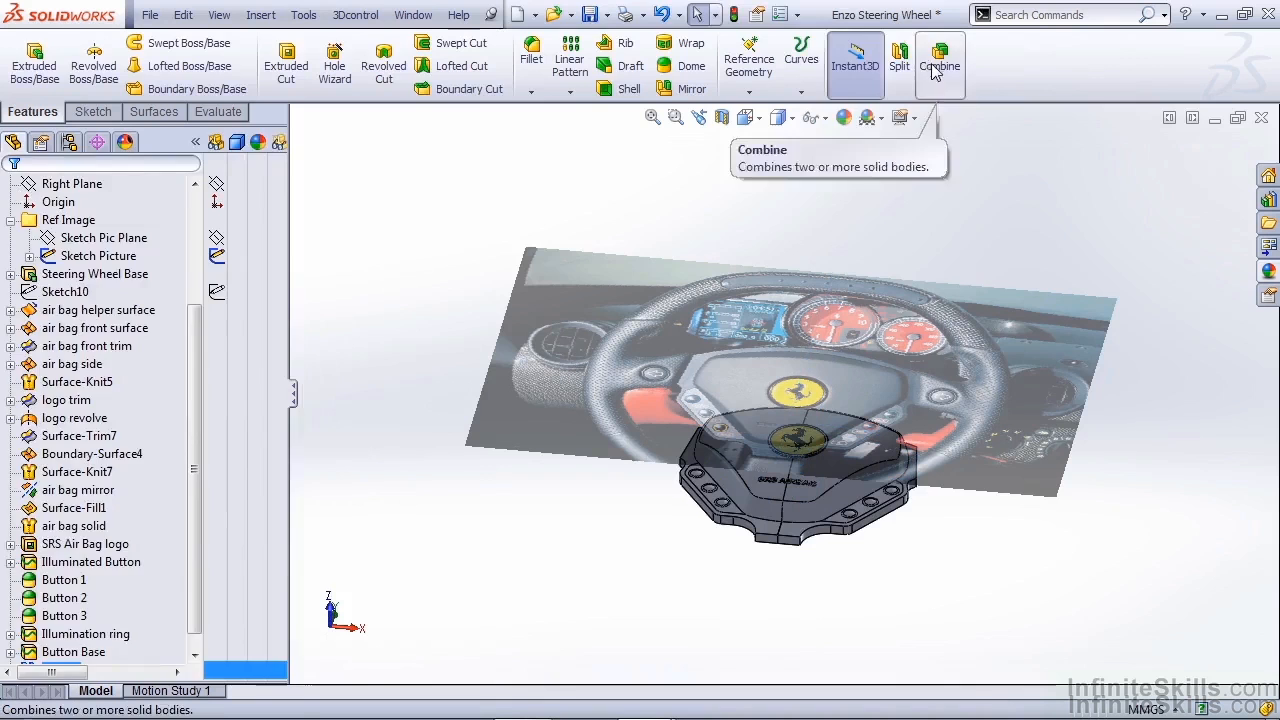
Step: Start a Combine (Add) and pick the mirrored base body to join with the wheel base
left_click(938, 64)
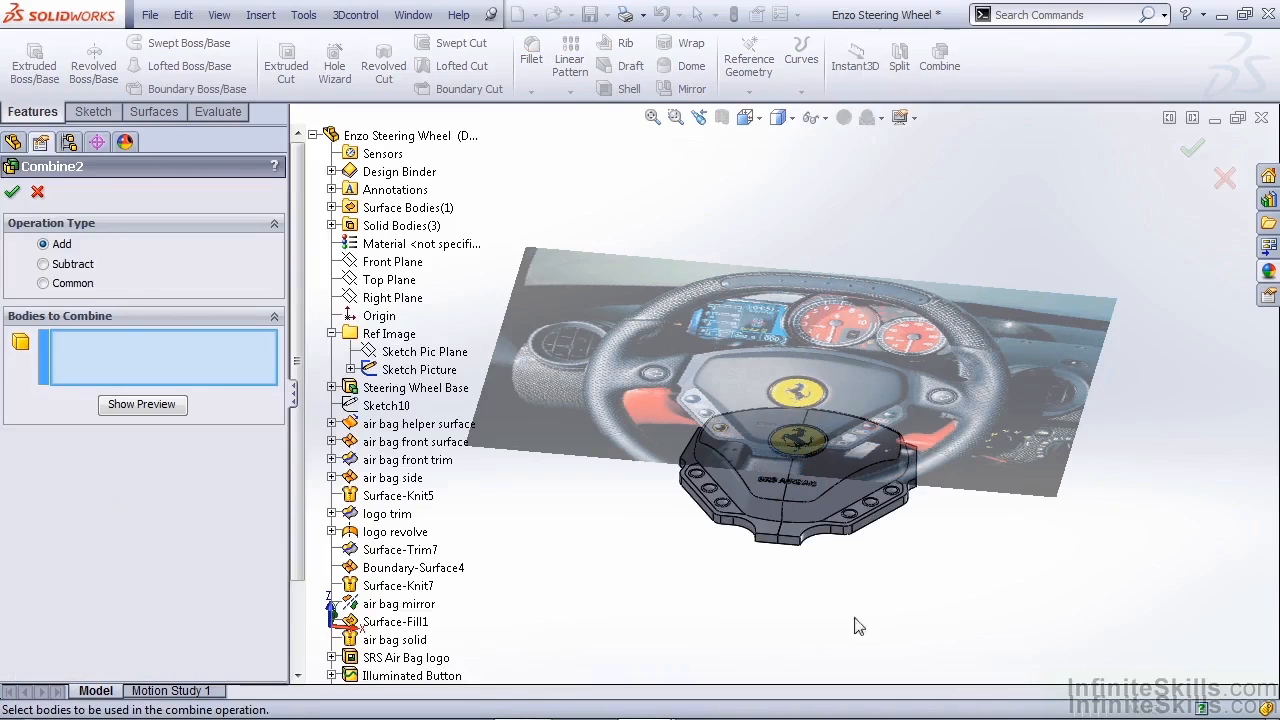
left_click(790, 490)
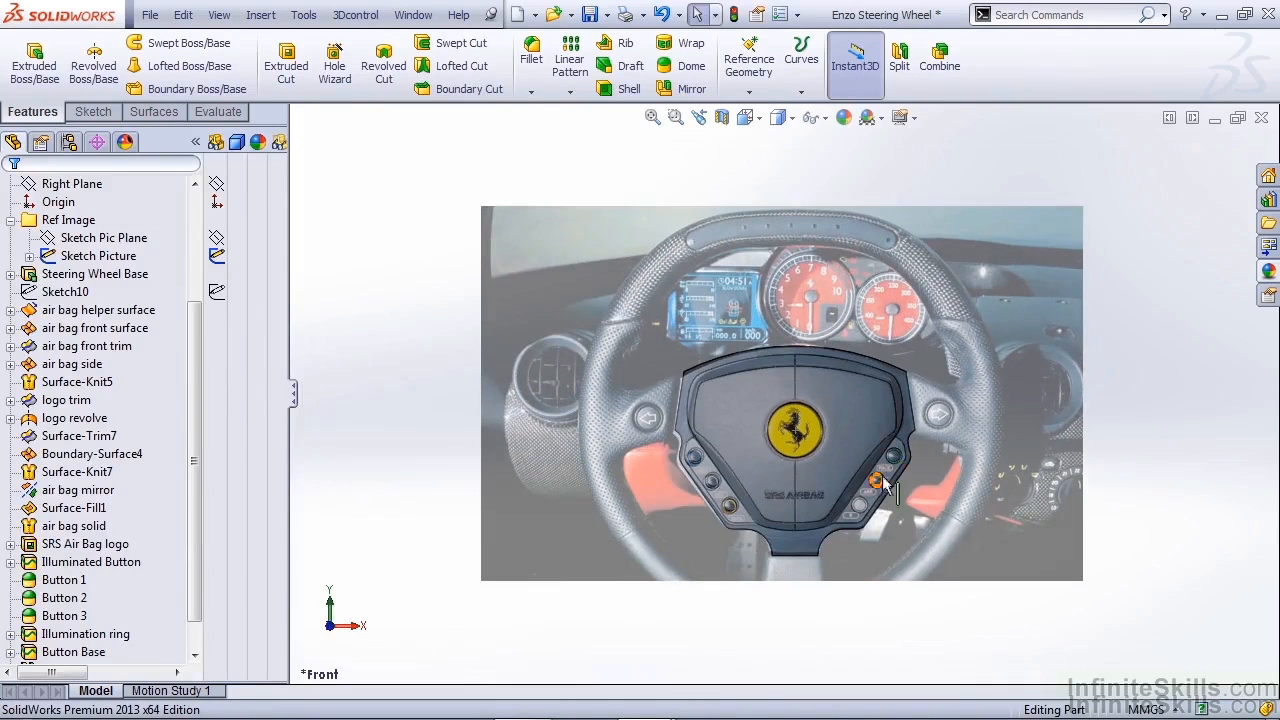
mouse_move(736, 510)
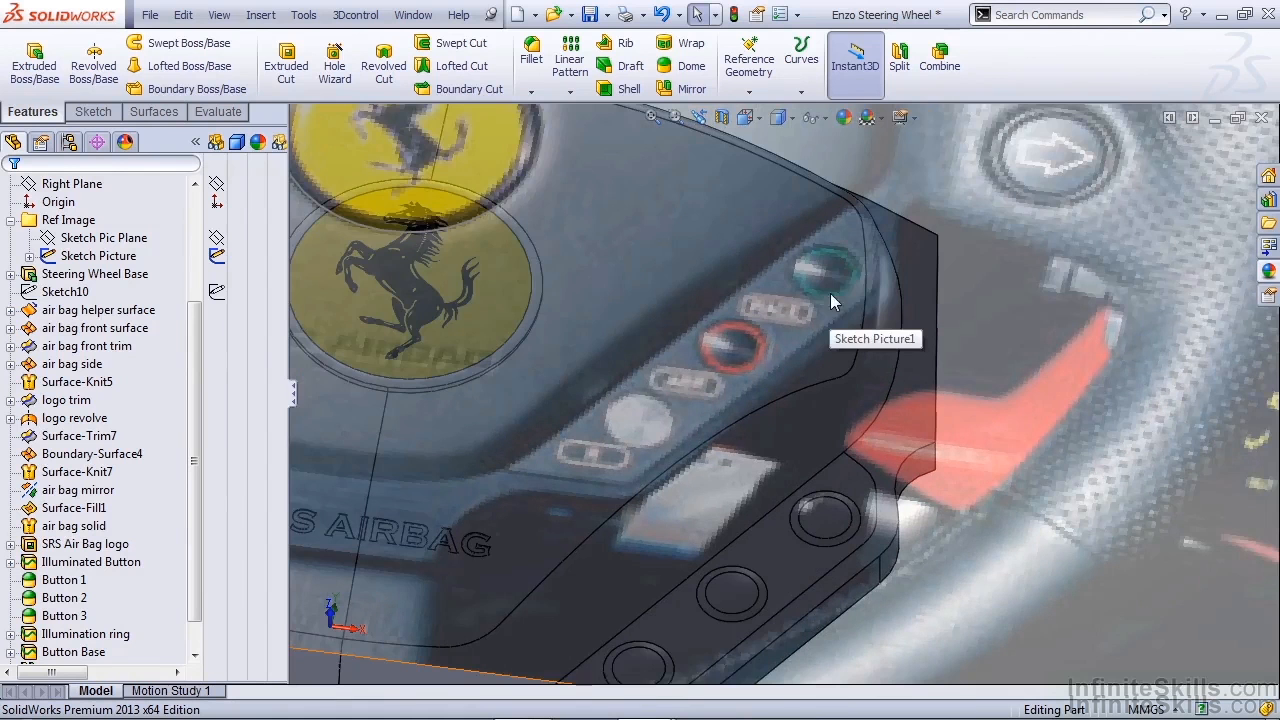
mouse_move(850, 358)
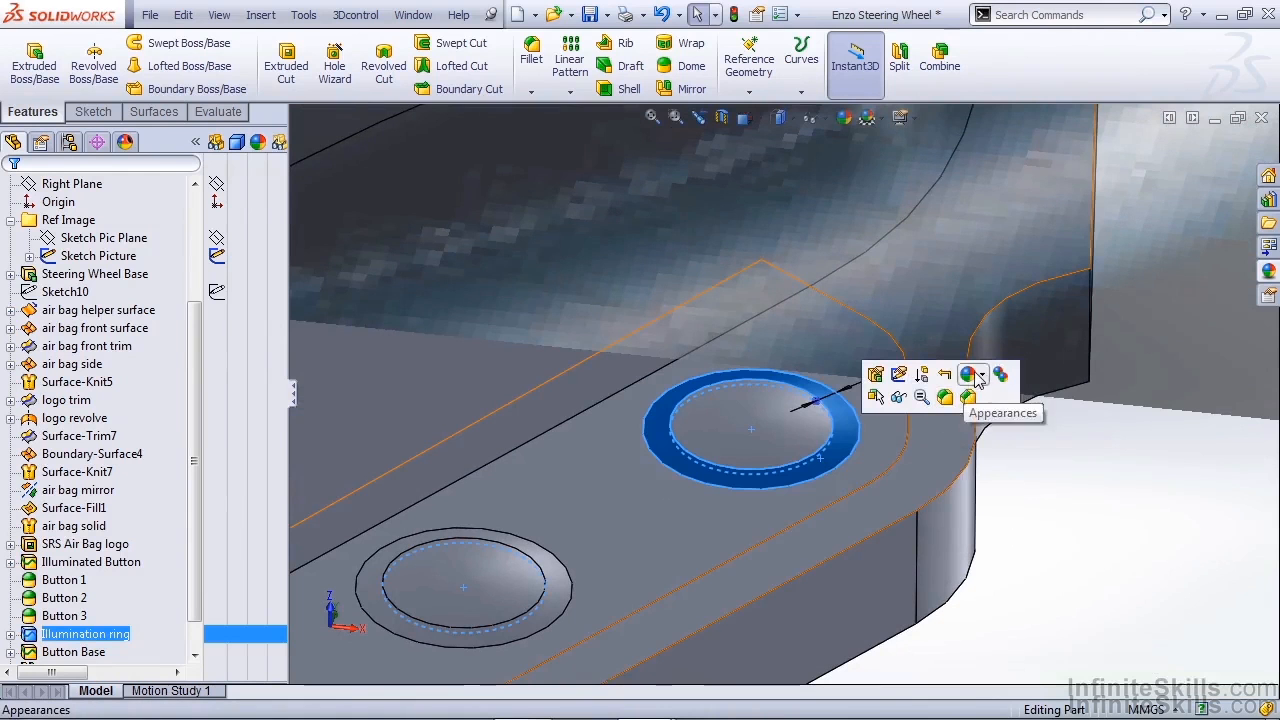
Step: Add a Green LED appearance to the selected button's illumination ring face
left_click(972, 374)
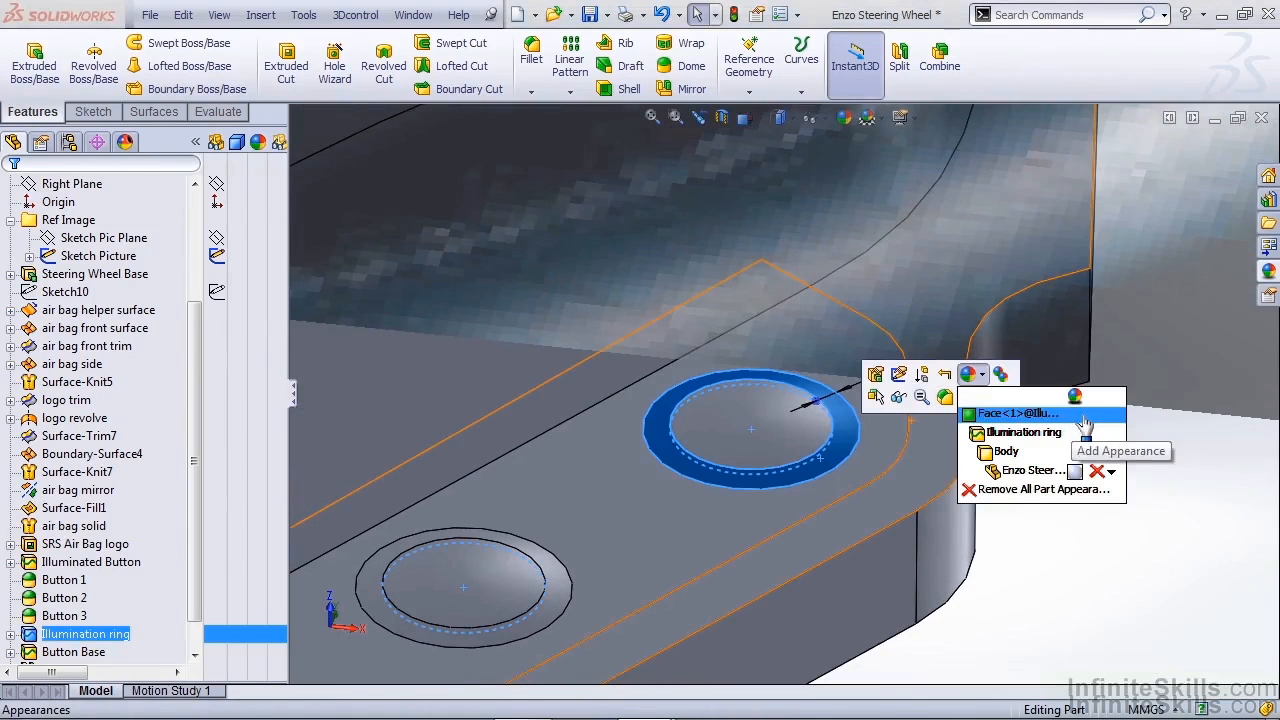
left_click(1018, 412)
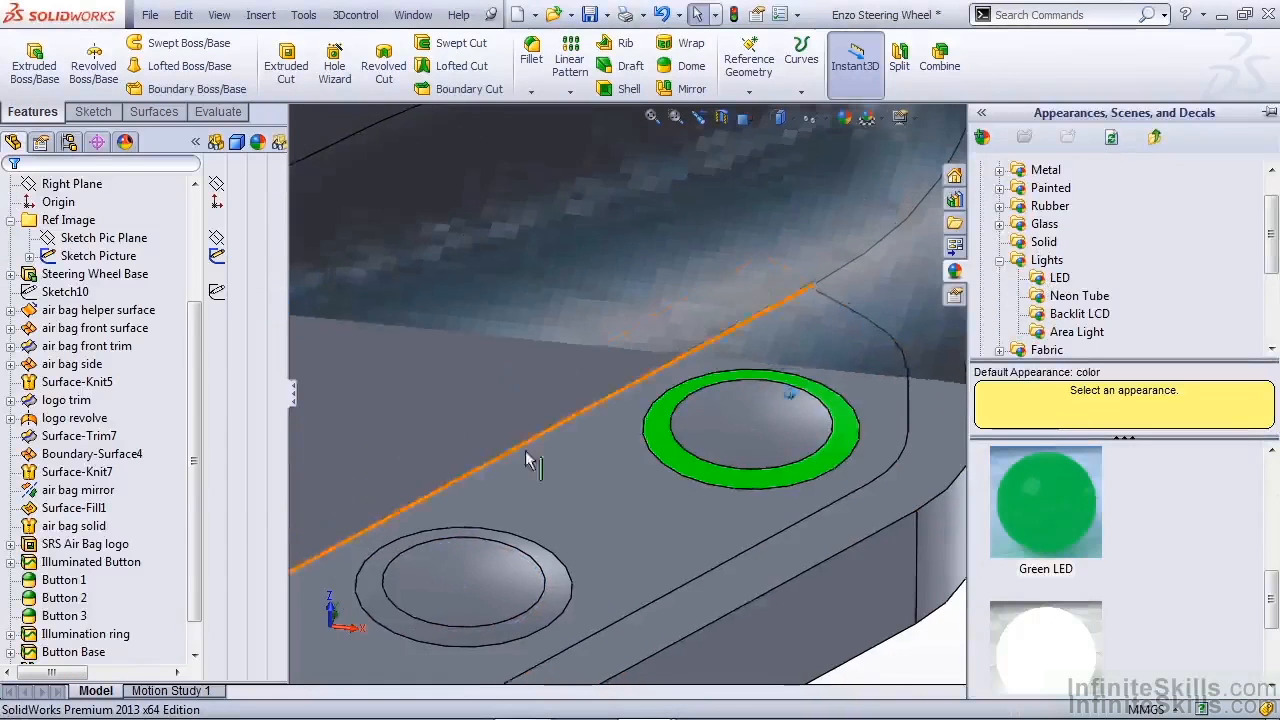
mouse_move(816, 480)
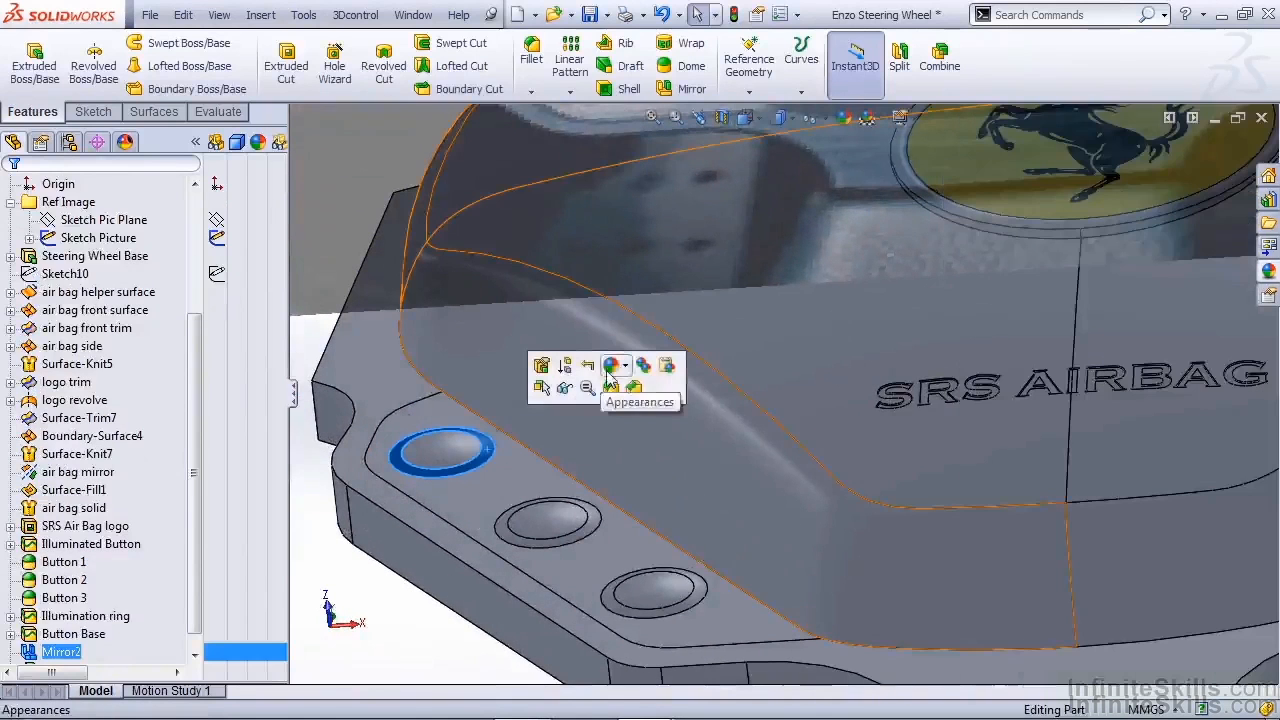
Step: Apply a Blue LED appearance to the next button's illumination ring face
left_click(616, 364)
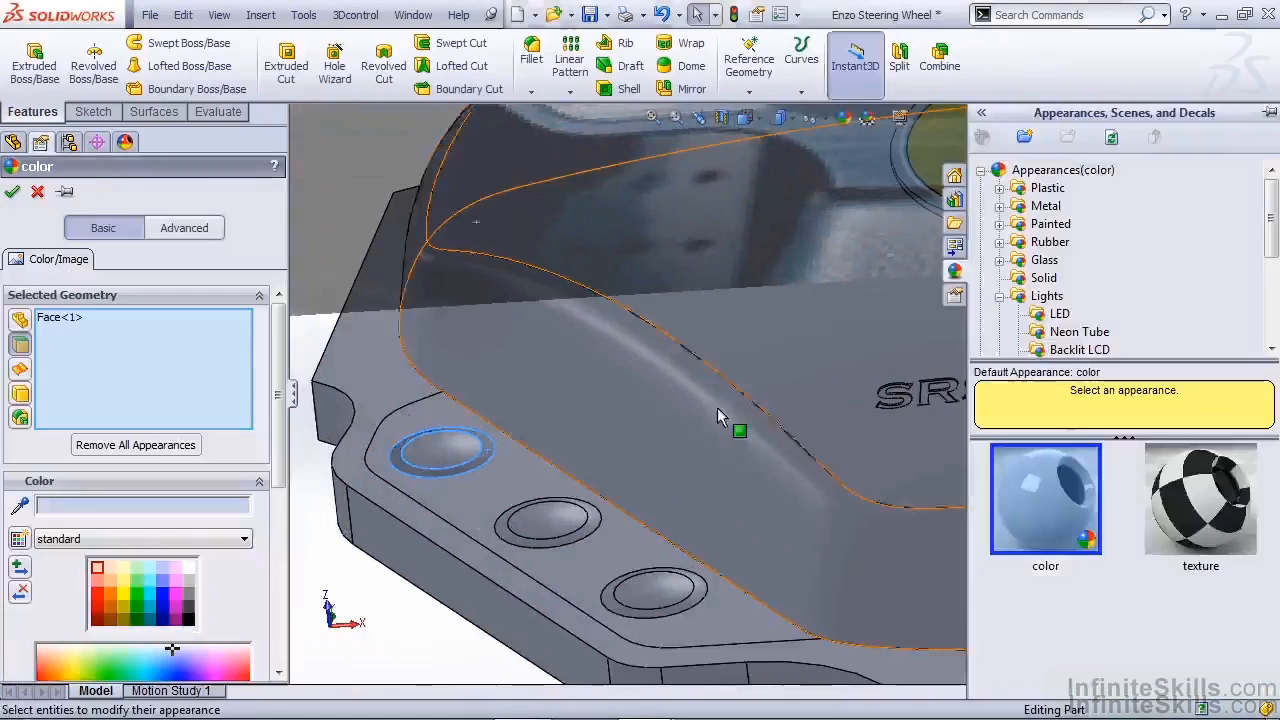
left_click(1060, 312)
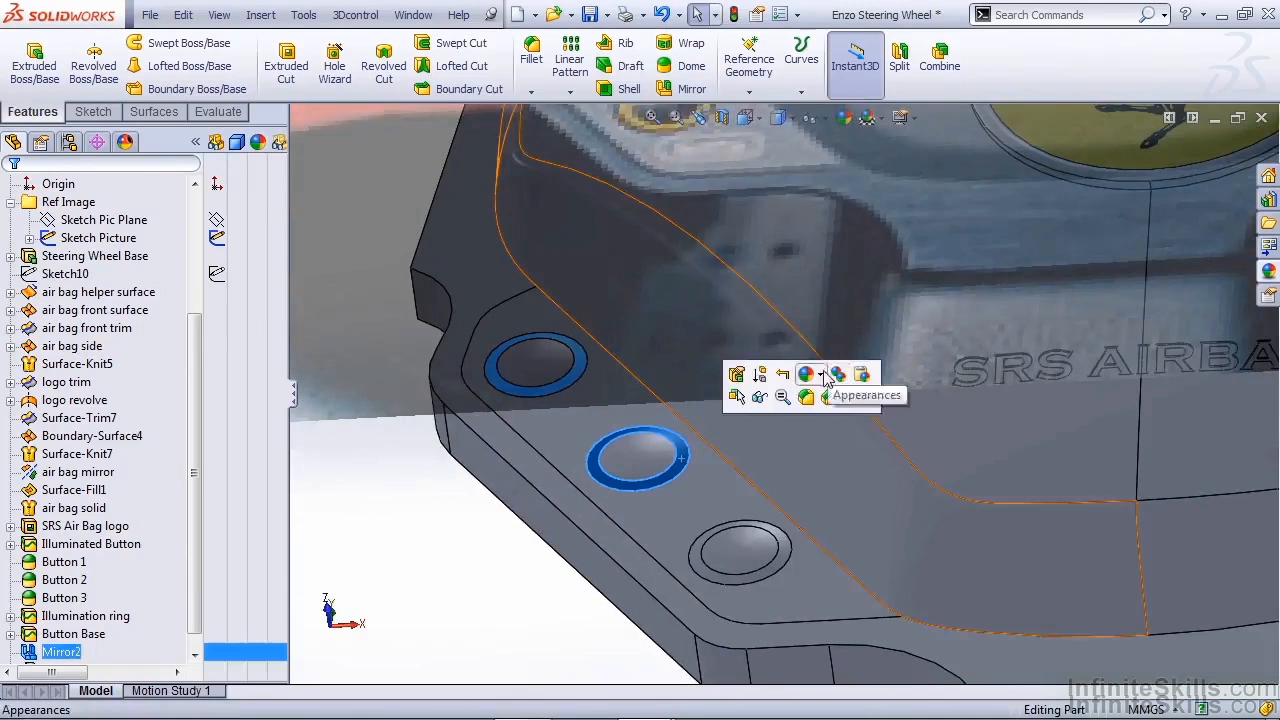
Step: Give further ring faces their LED colours, applying Blue LED and moving to the next ring
left_click(806, 374)
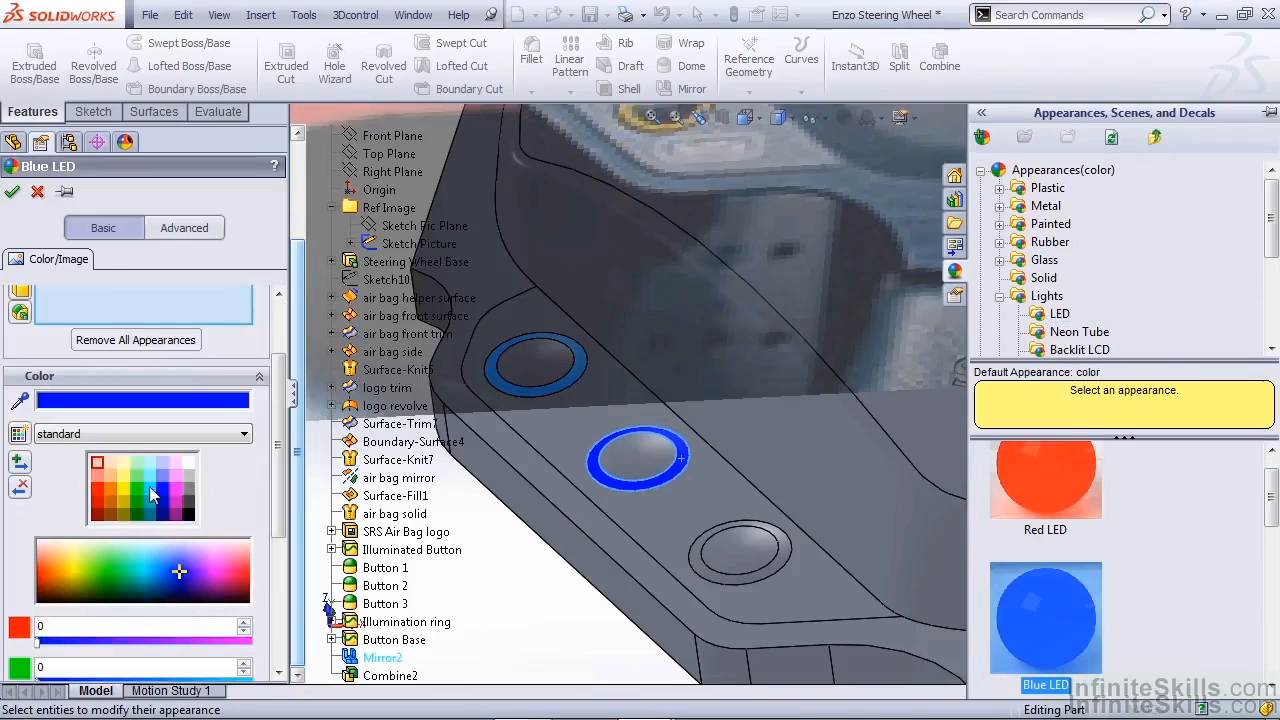
left_click(162, 570)
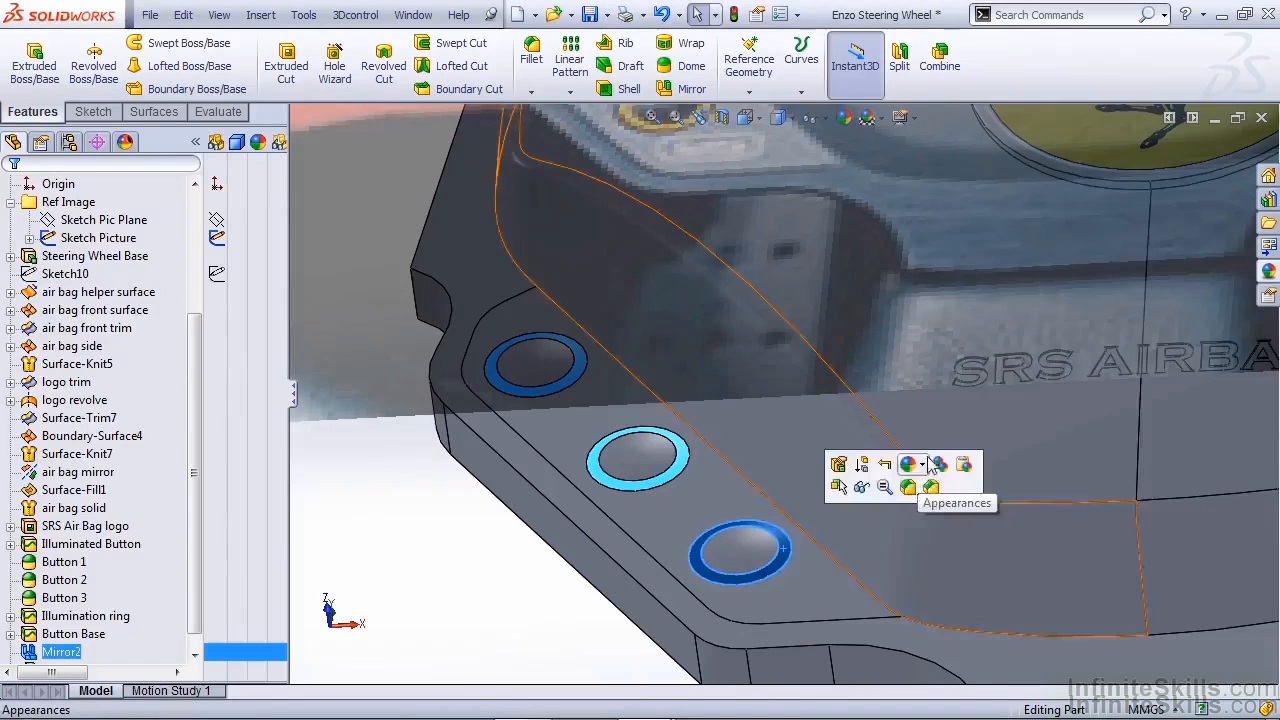
left_click(908, 464)
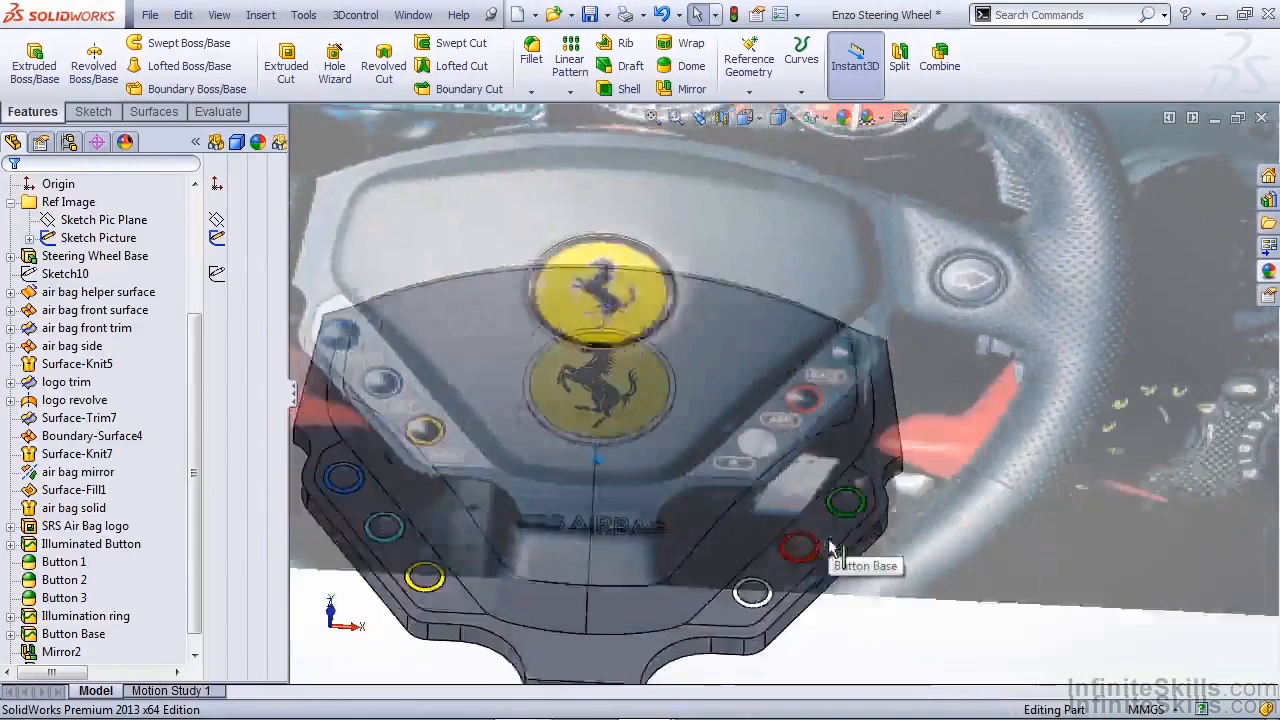
Step: Apply High Gloss plastic to the button faces, then start a black glossy finish on Button Base
left_click(72, 632)
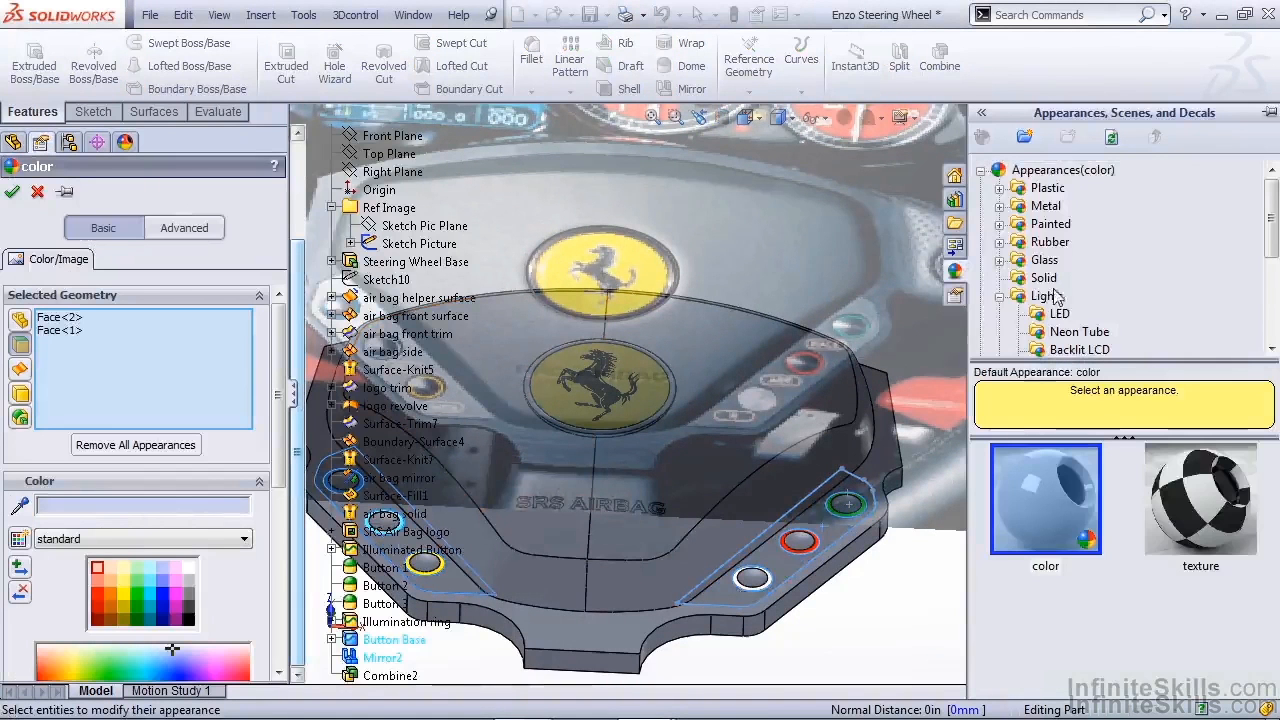
left_click(1000, 188)
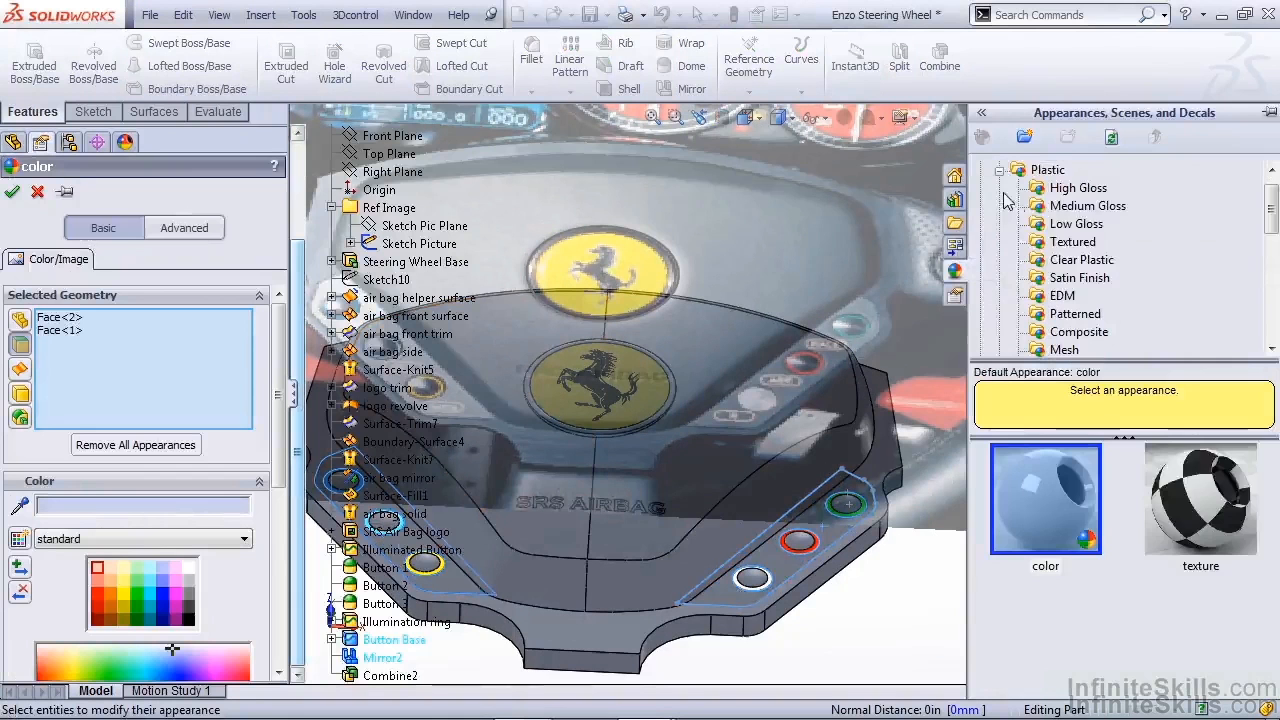
left_click(1088, 204)
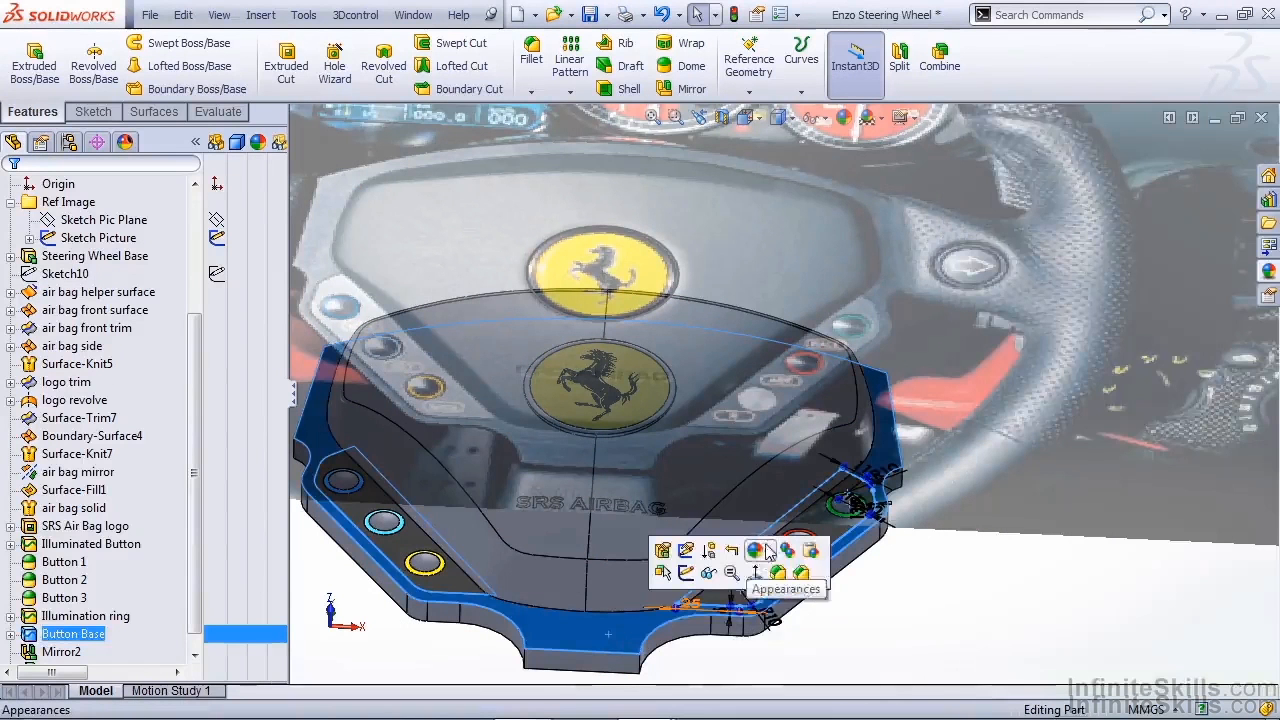
left_click(756, 550)
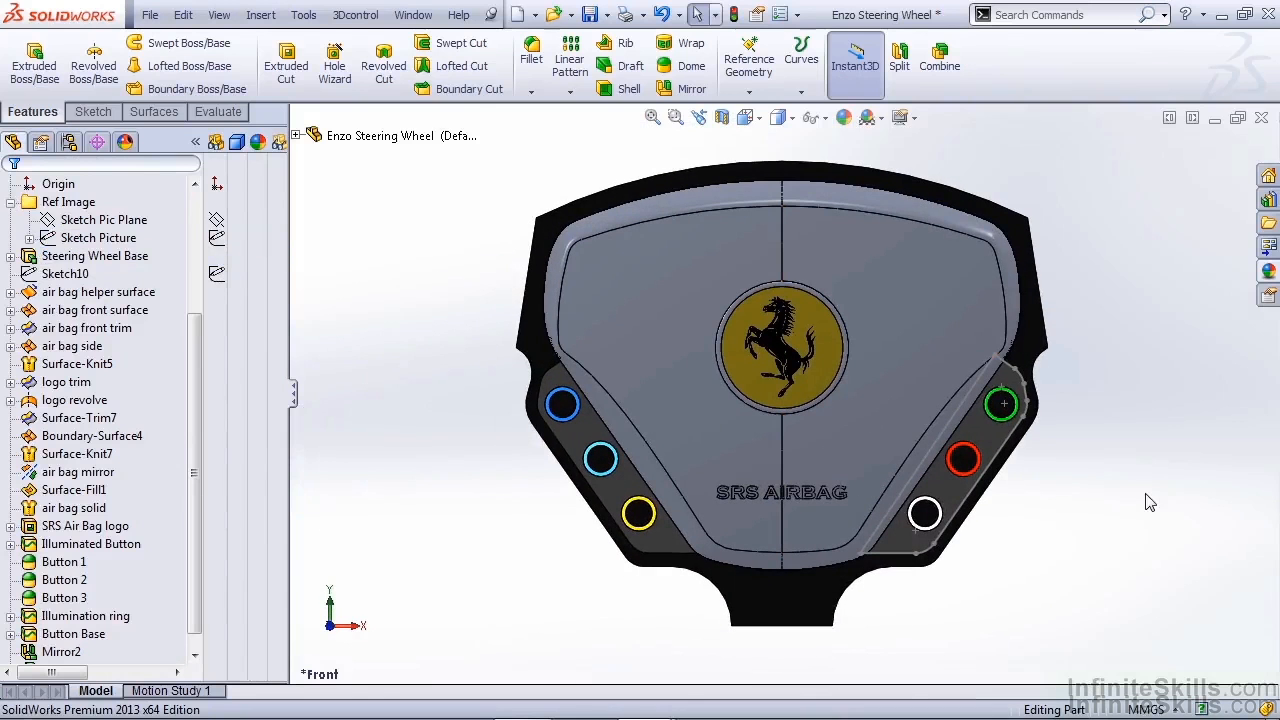
mouse_move(908, 678)
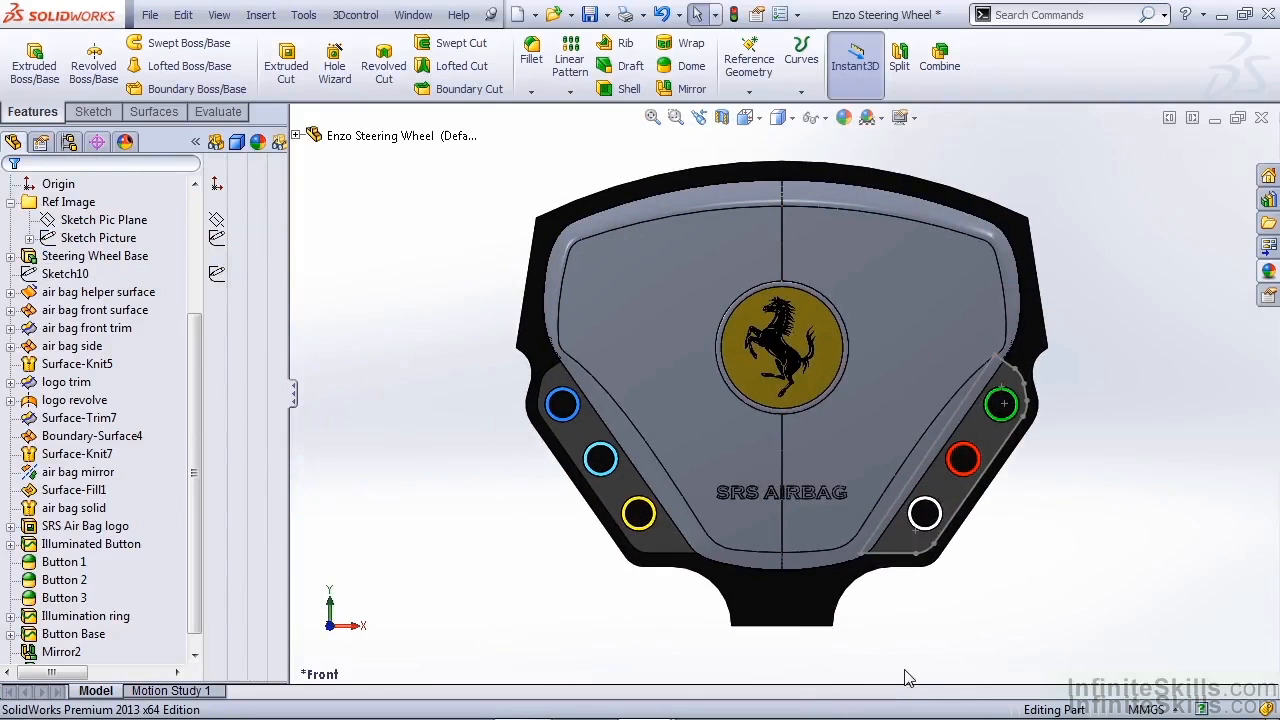